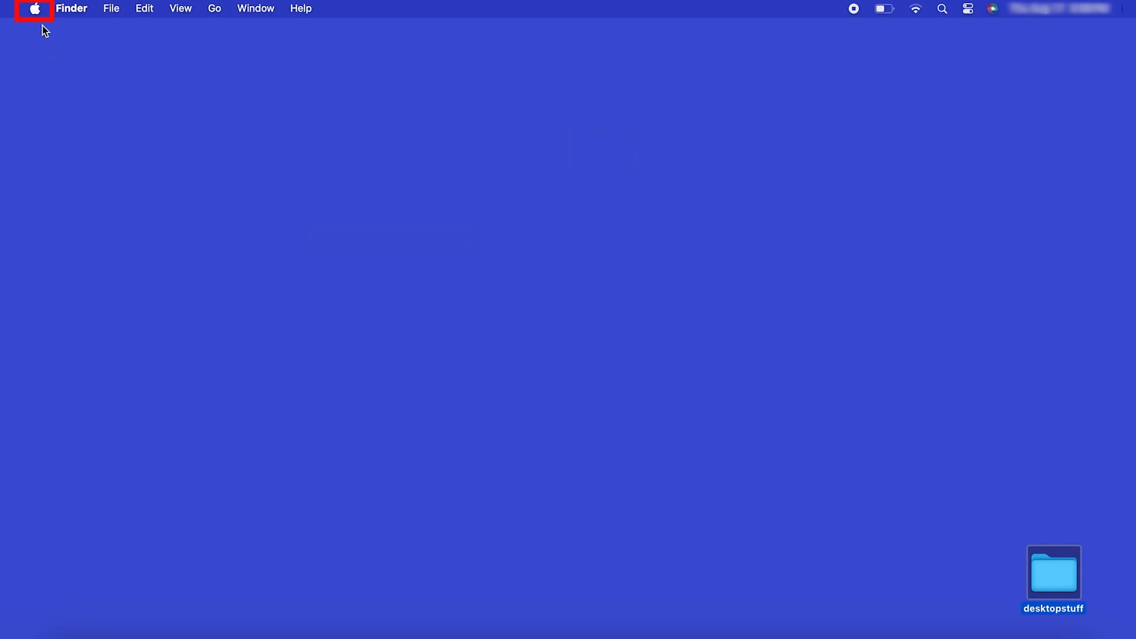
Go from the Apple menu into System Settings and show the Printers & Scanners page
click(33, 7)
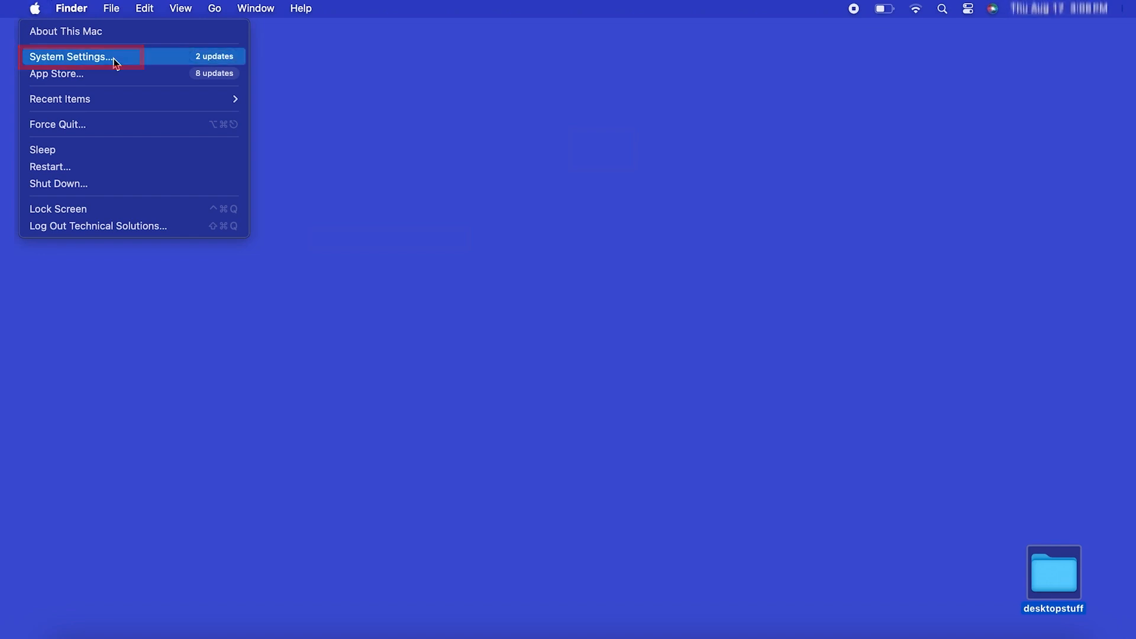
click(71, 57)
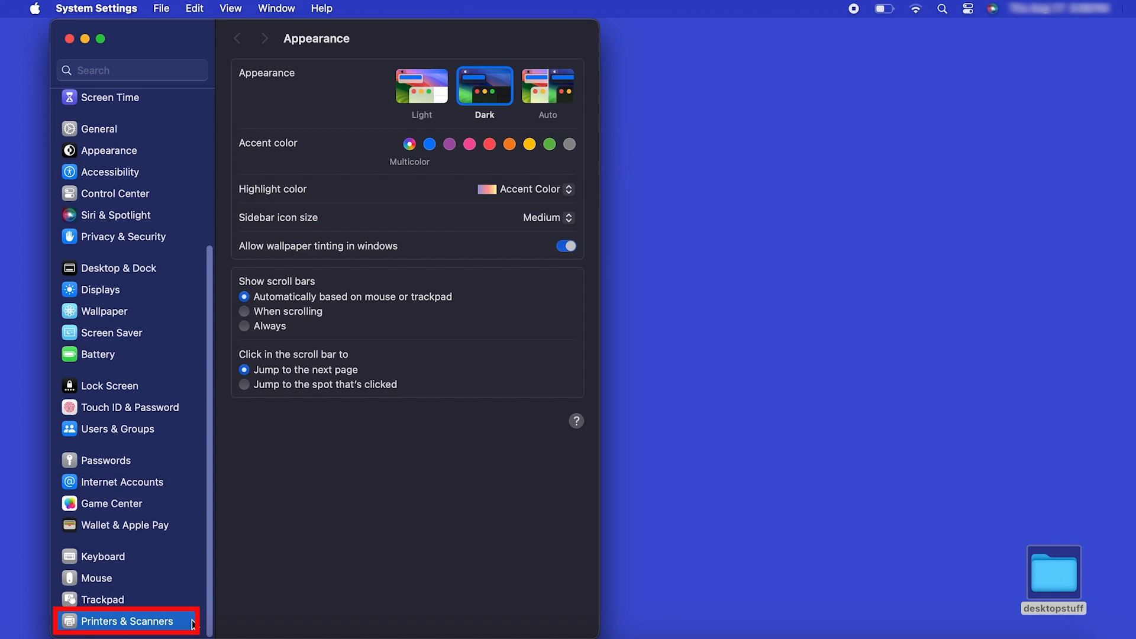
click(126, 621)
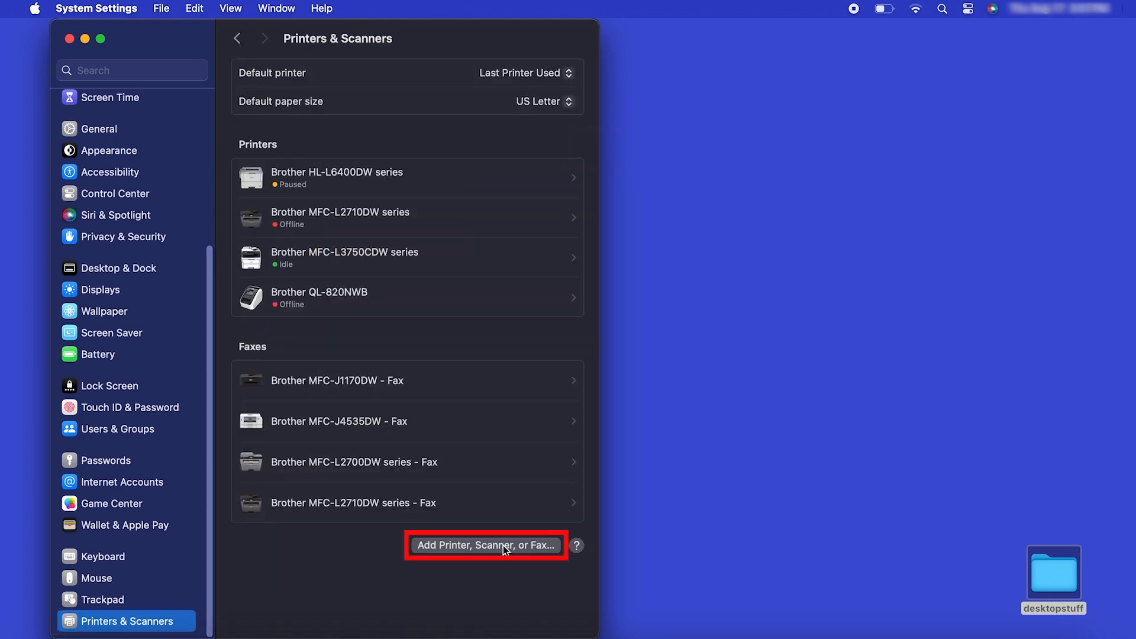
Add the USB-connected Brother MFC-L6915DW from the add-printer dialog
click(485, 545)
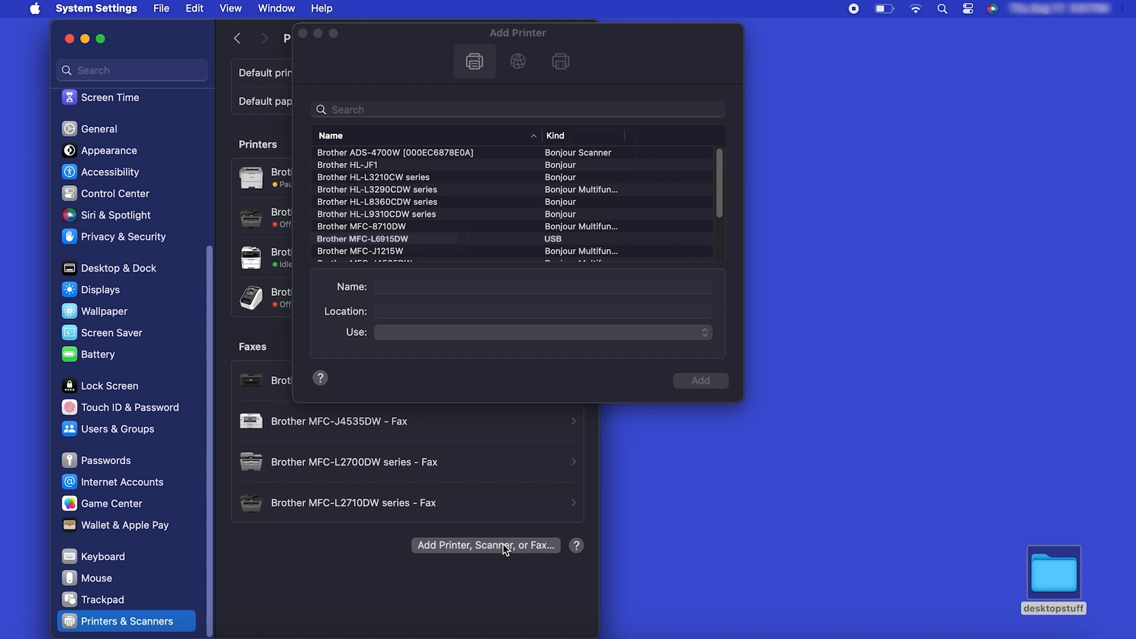
click(362, 239)
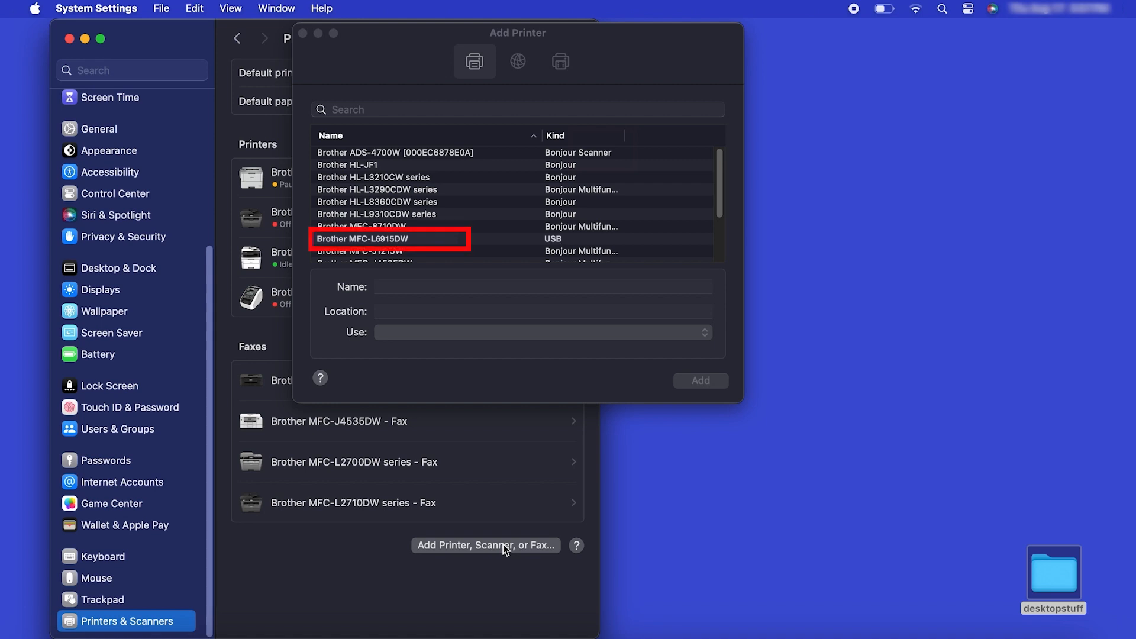
mouse_move(481, 316)
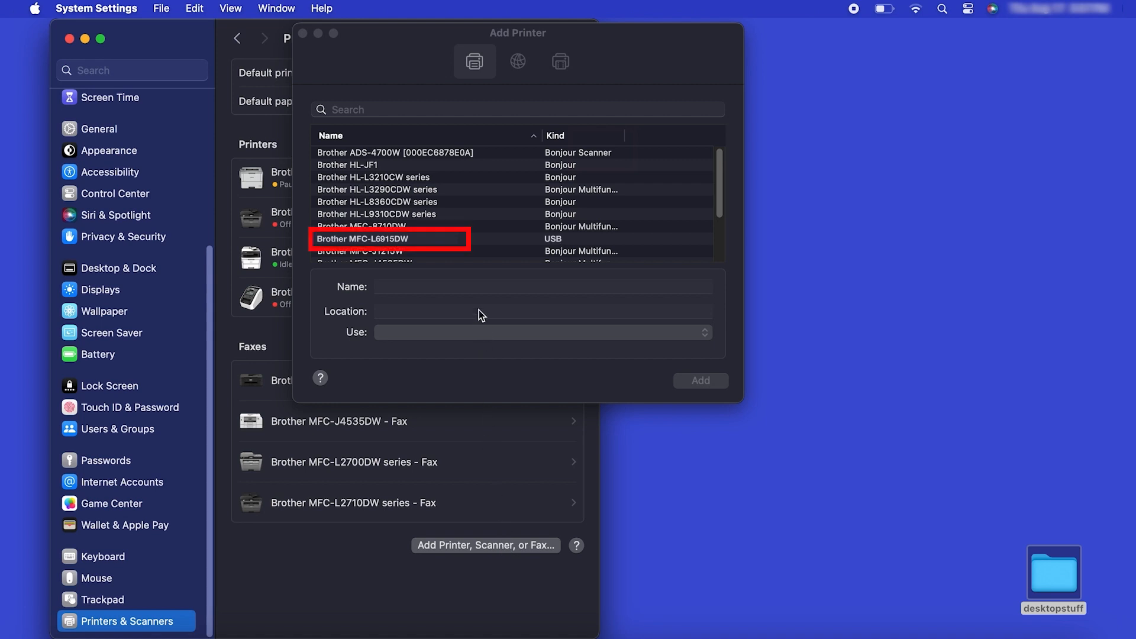
click(362, 239)
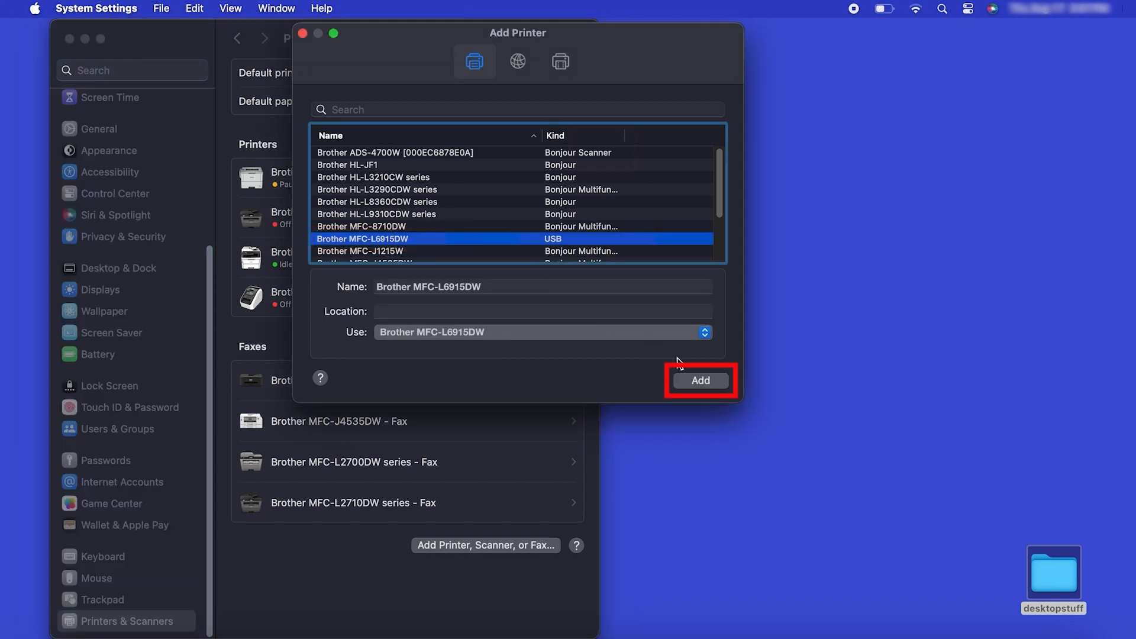
click(701, 380)
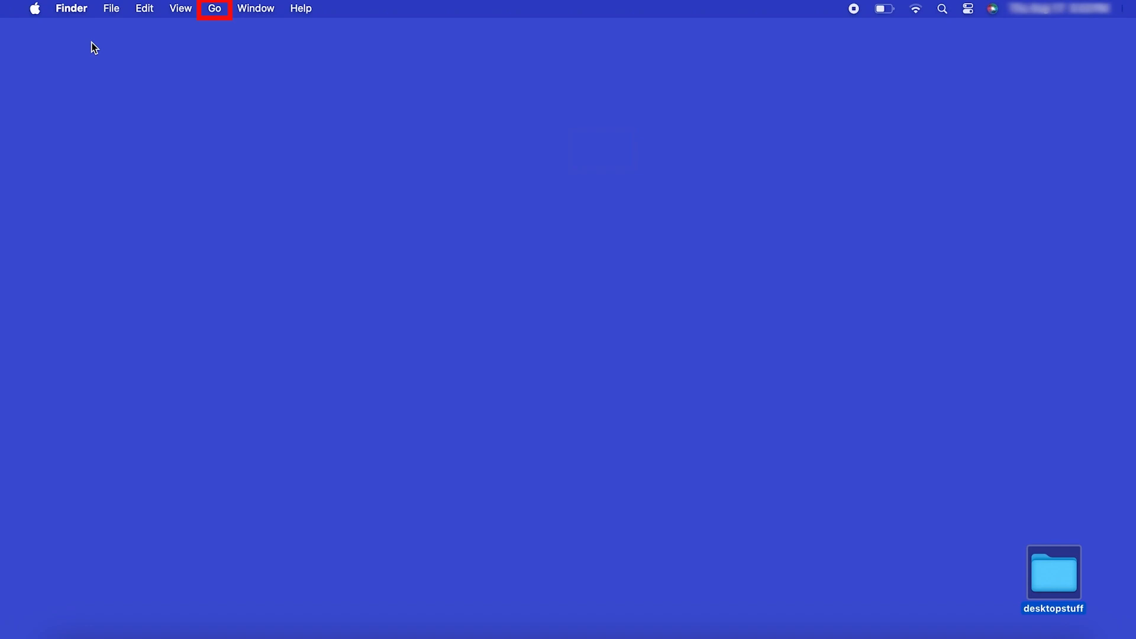
Navigate via Go > Applications and launch the App Store
click(214, 8)
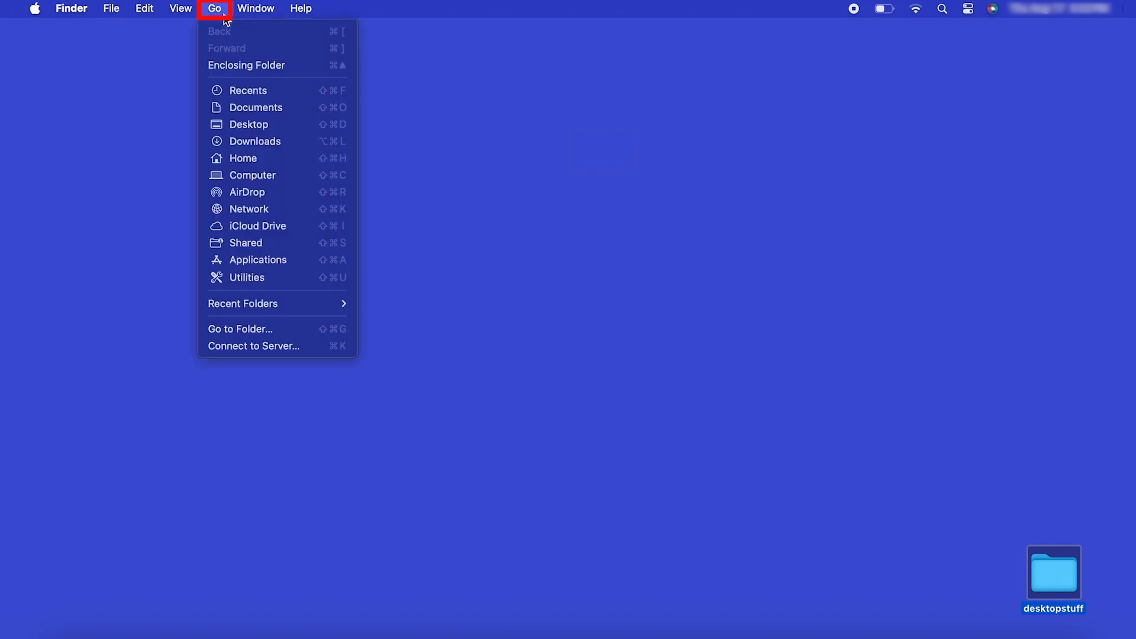
mouse_move(257, 259)
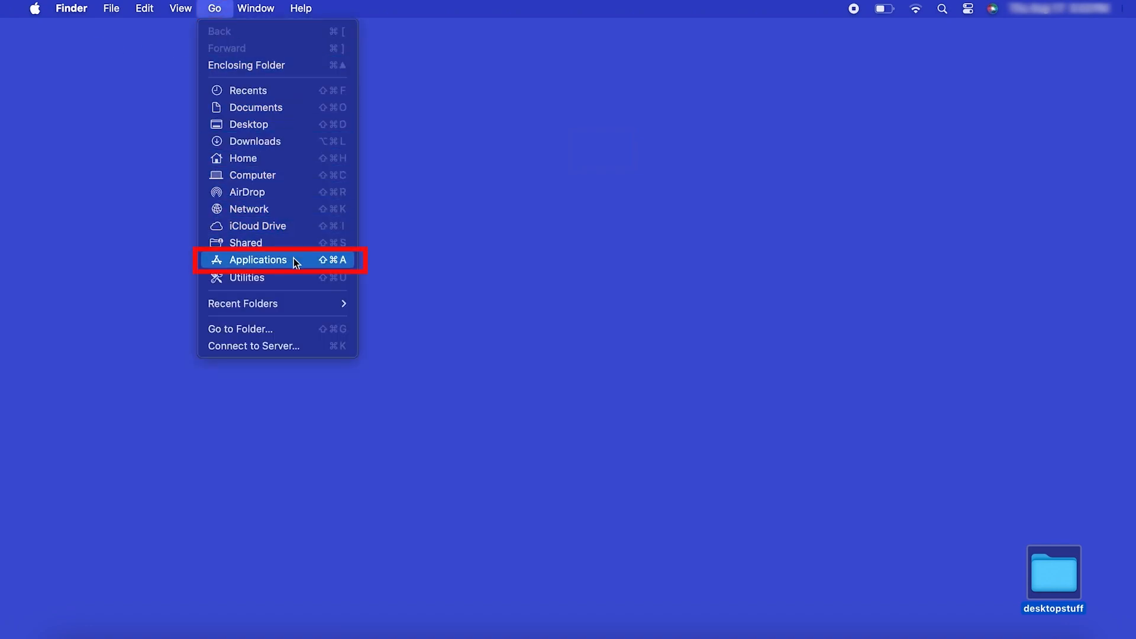
click(258, 259)
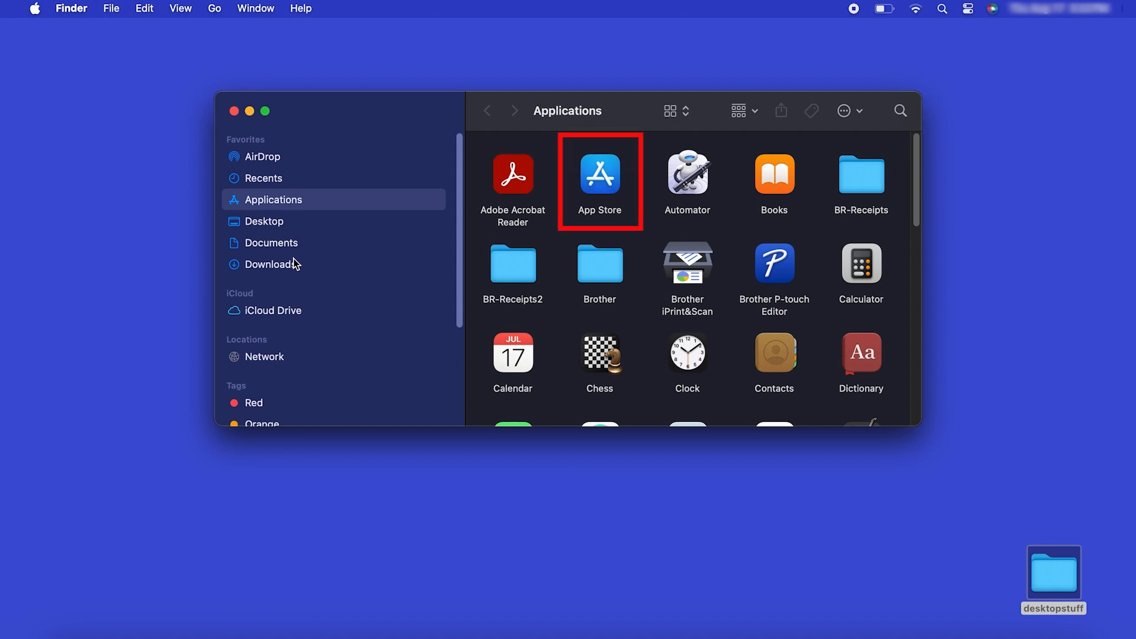
click(600, 175)
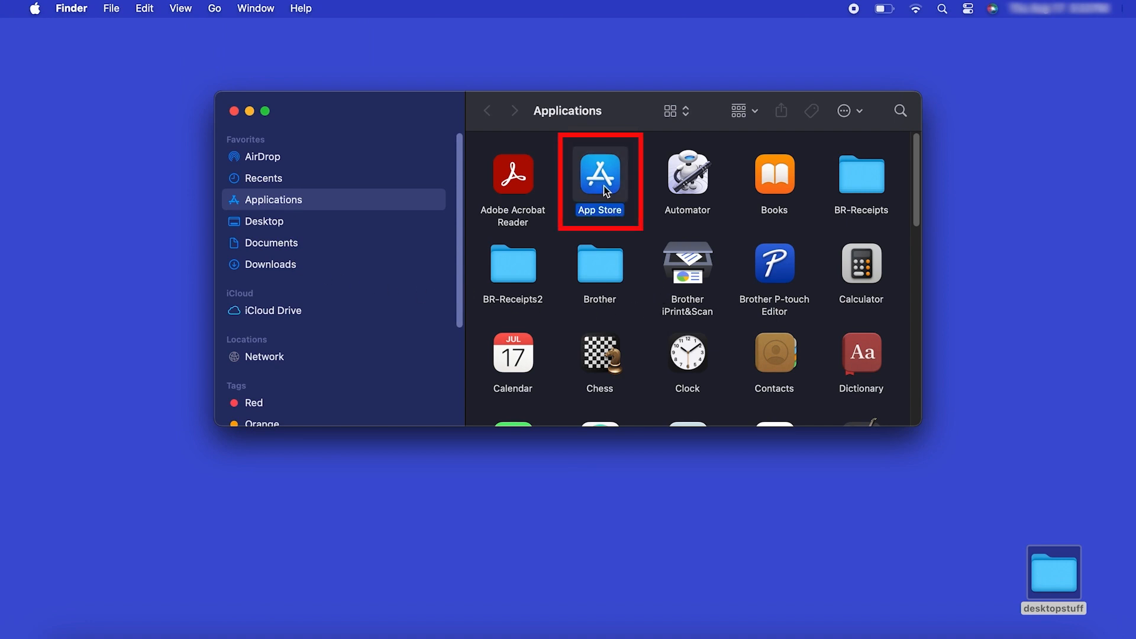
double_click(599, 175)
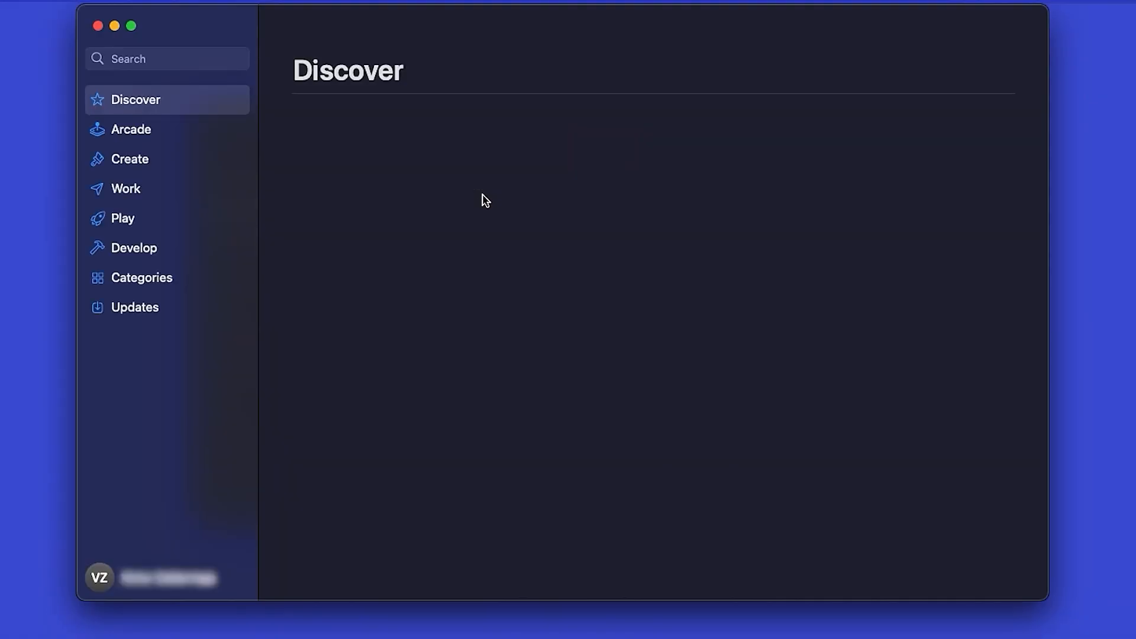
Search the App Store for 'brother iprint' and install Brother iPrint&Scan
click(167, 58)
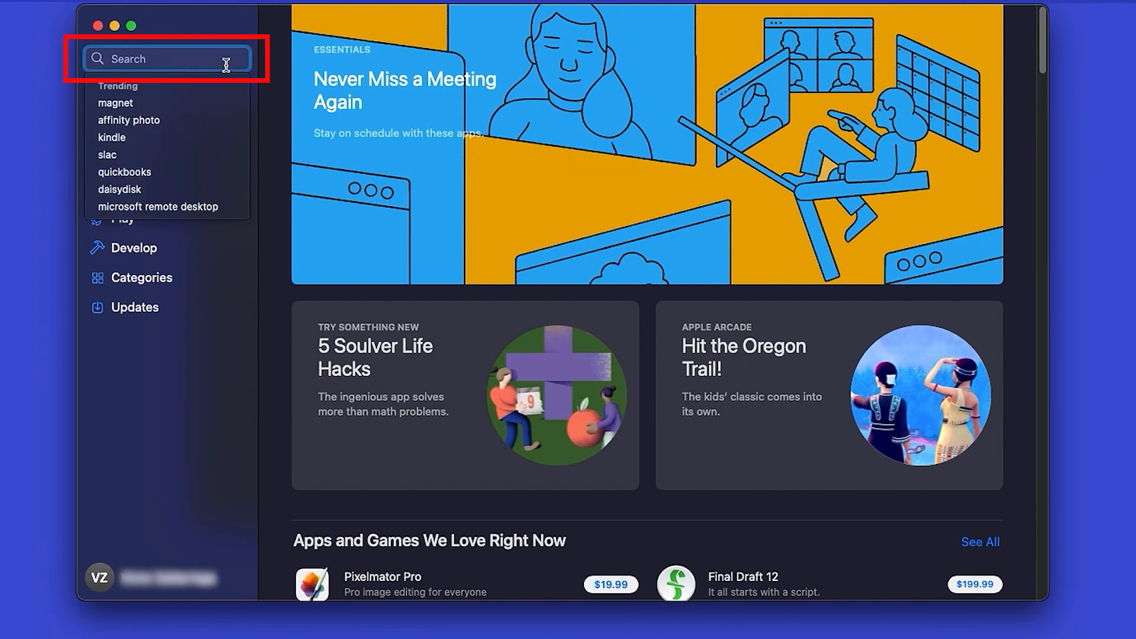
text(brother iprint)
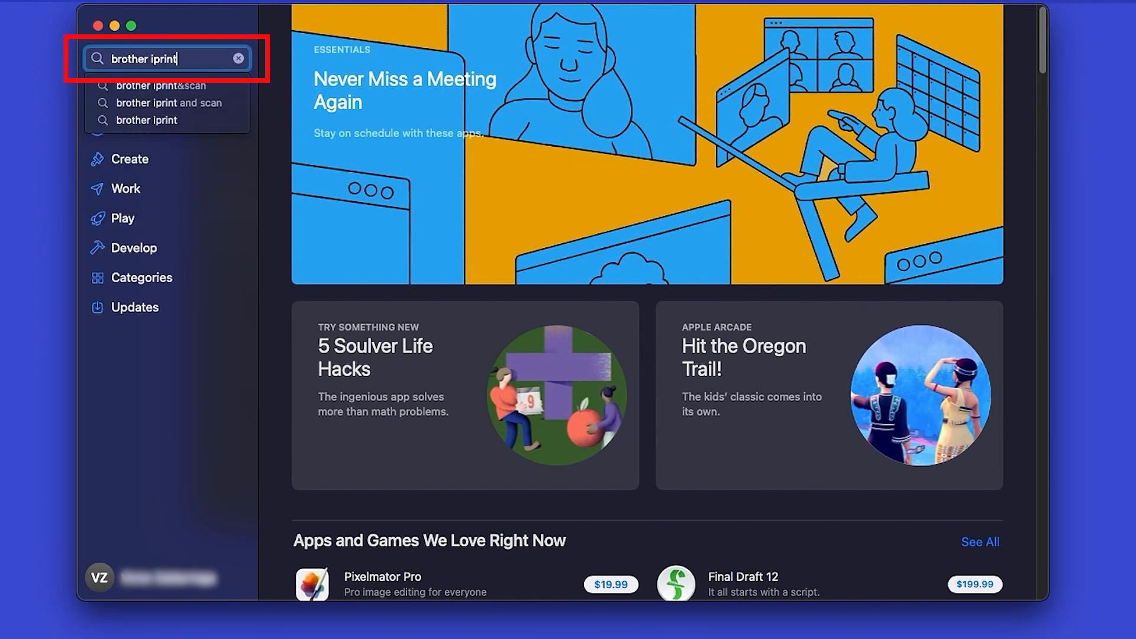
click(161, 86)
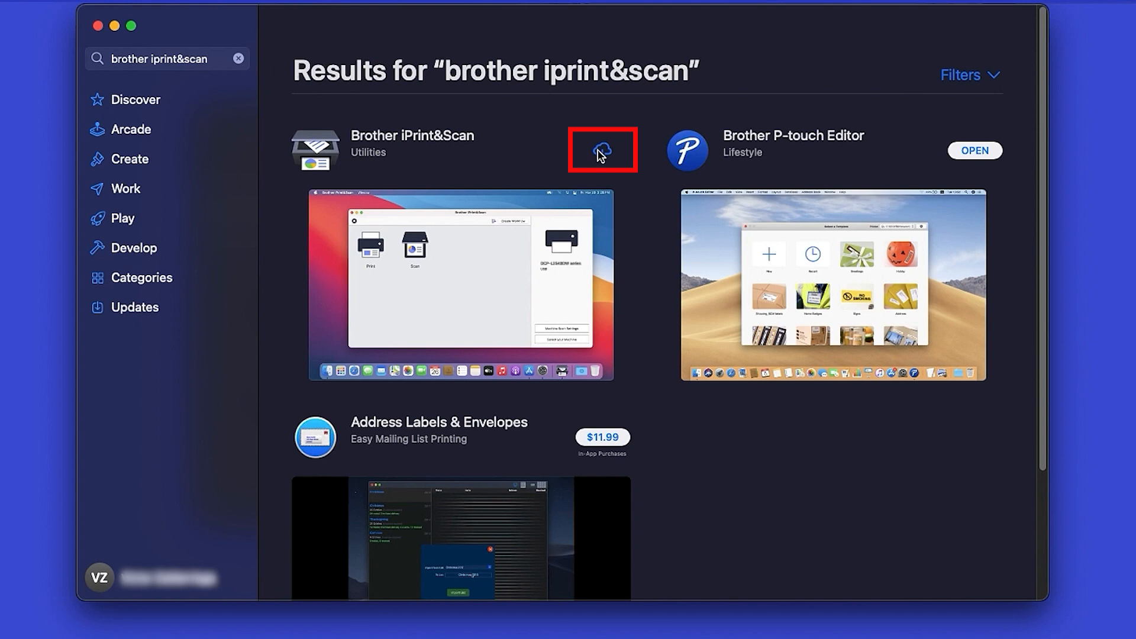
click(603, 150)
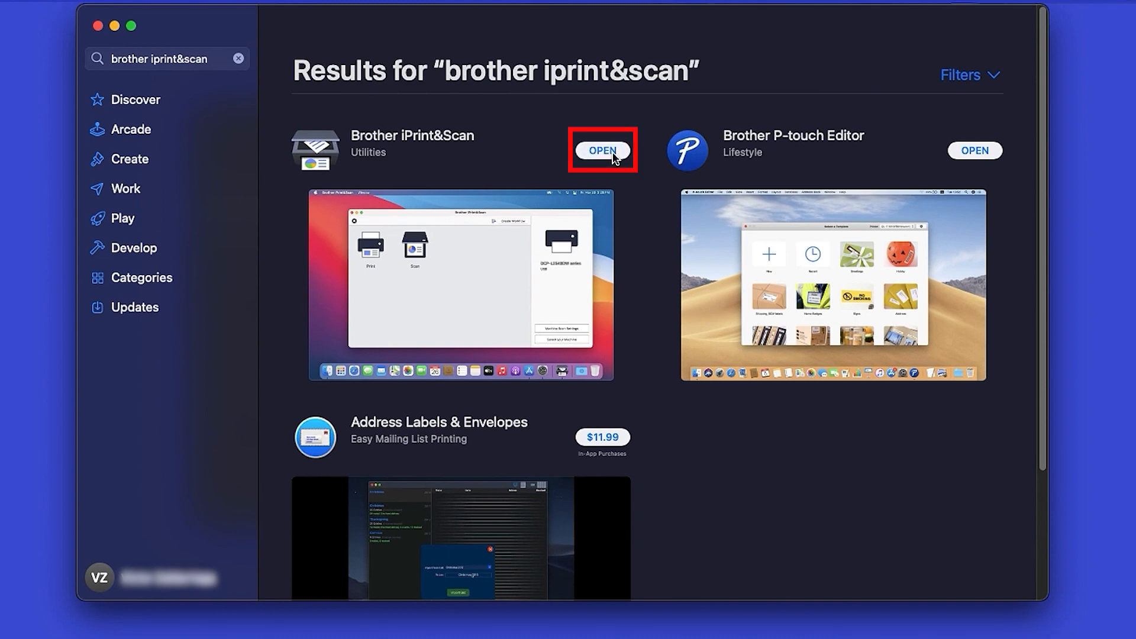
Launch Brother iPrint&Scan and accept its privacy policy
click(603, 151)
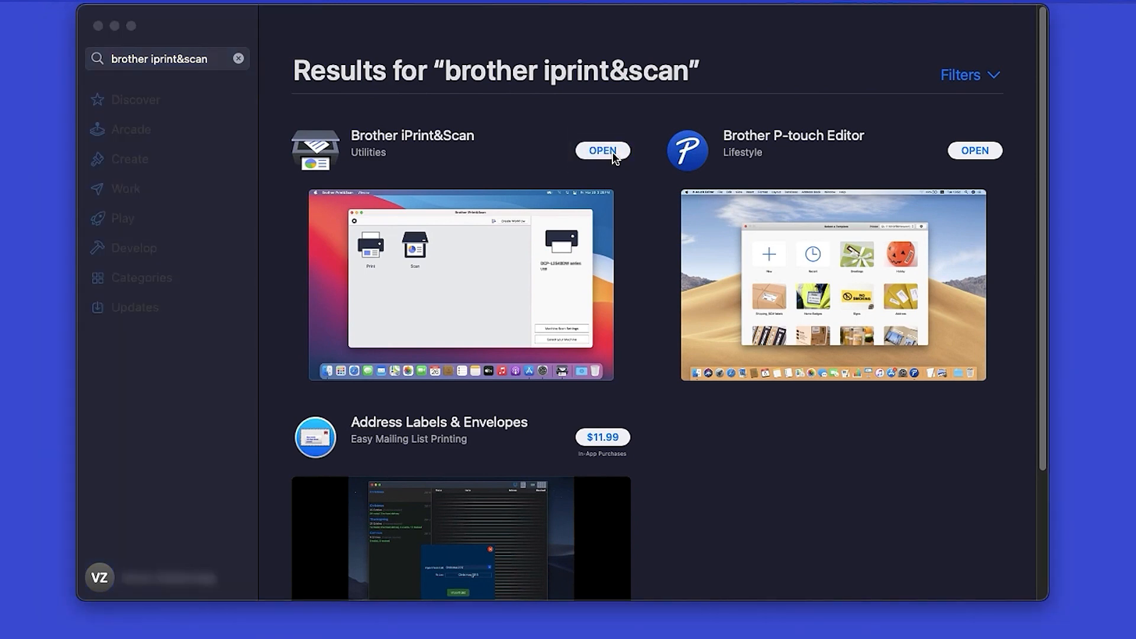
click(602, 151)
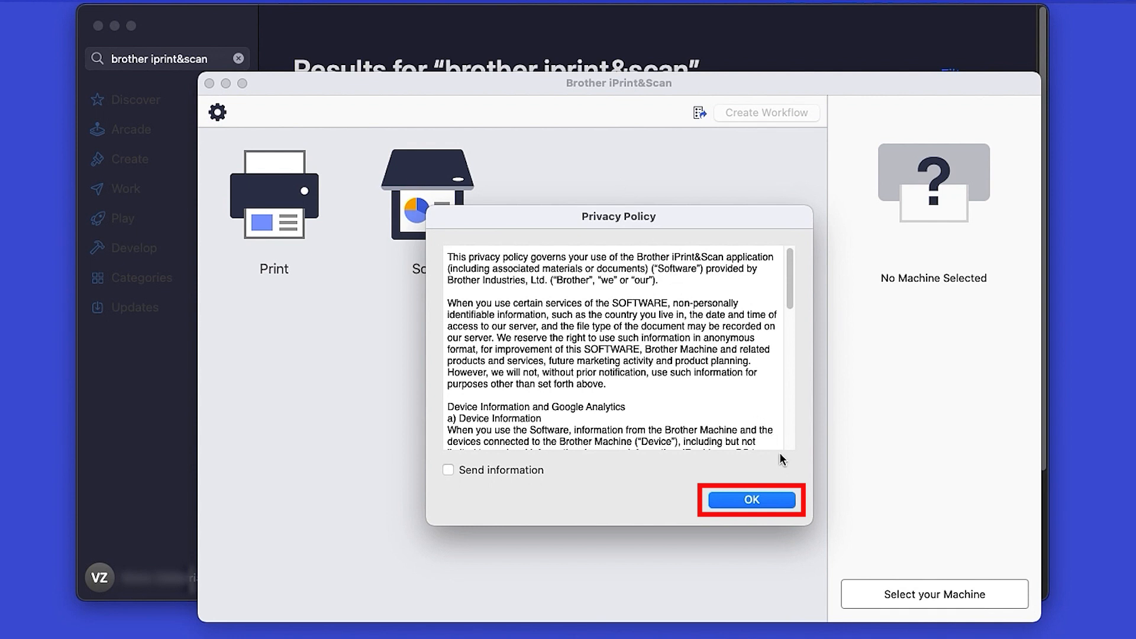
click(750, 501)
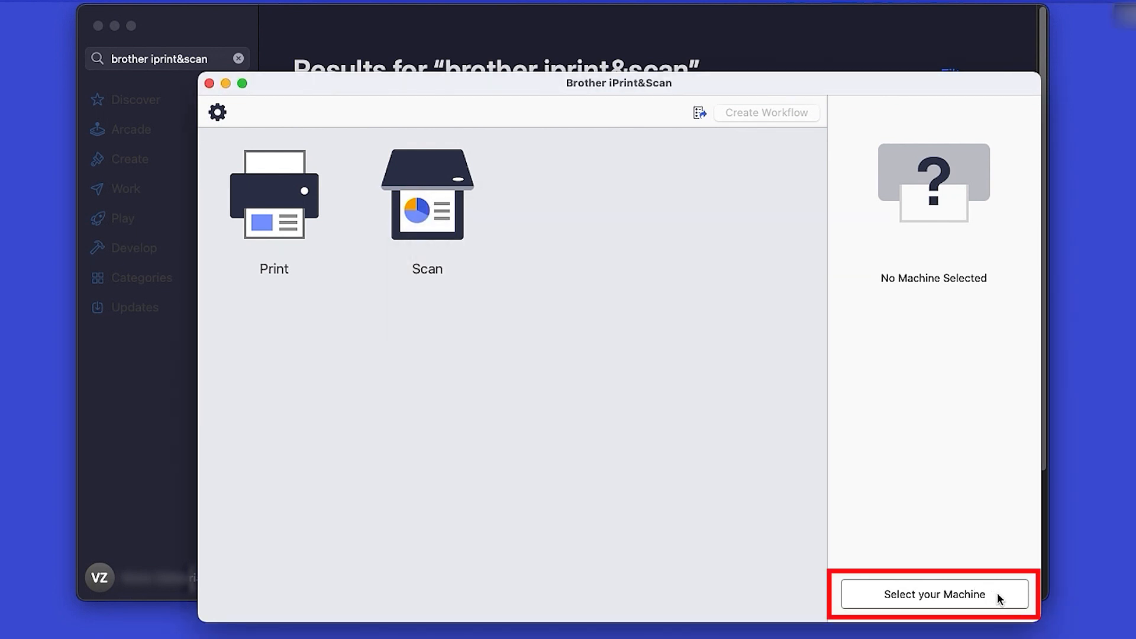
Select the USB MFC-L6915DW as the machine and dismiss the confirmation
click(934, 595)
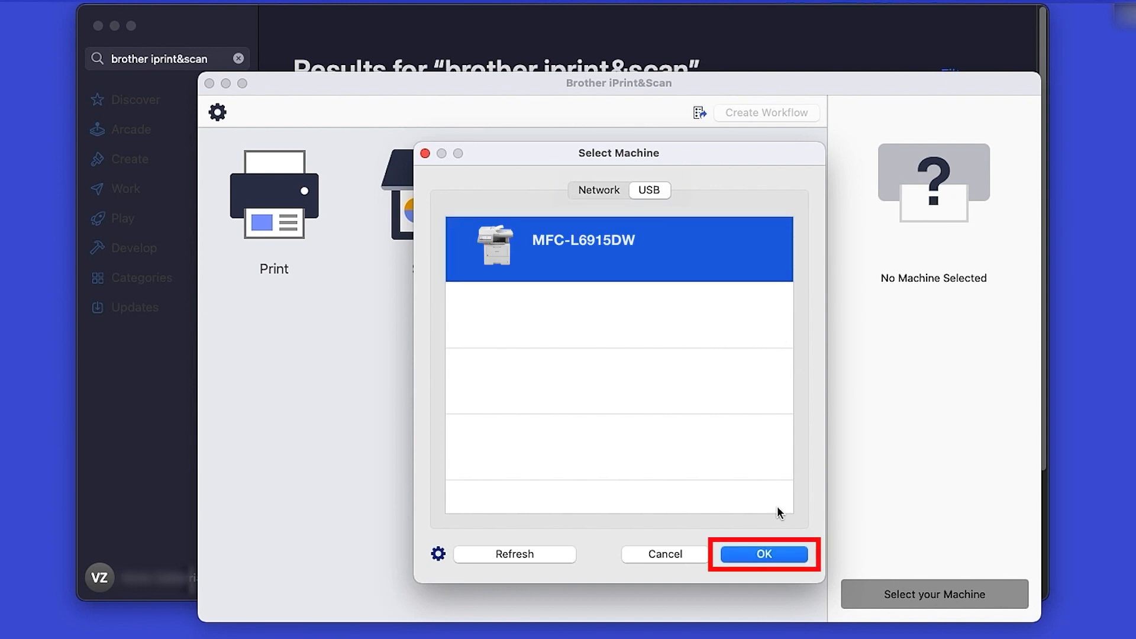
click(763, 554)
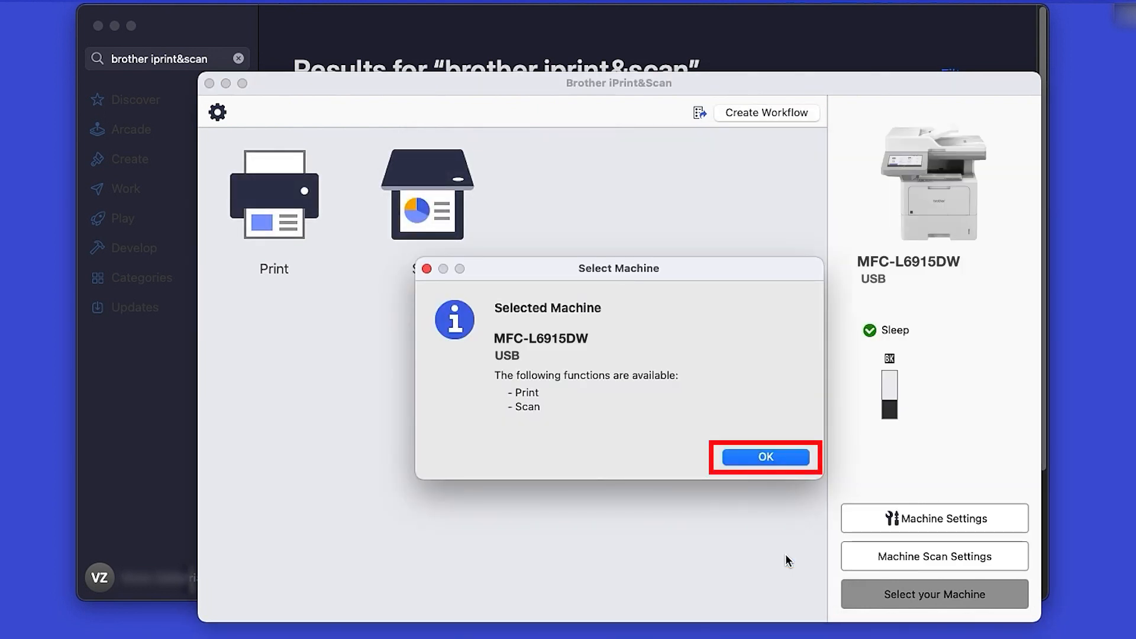
click(764, 458)
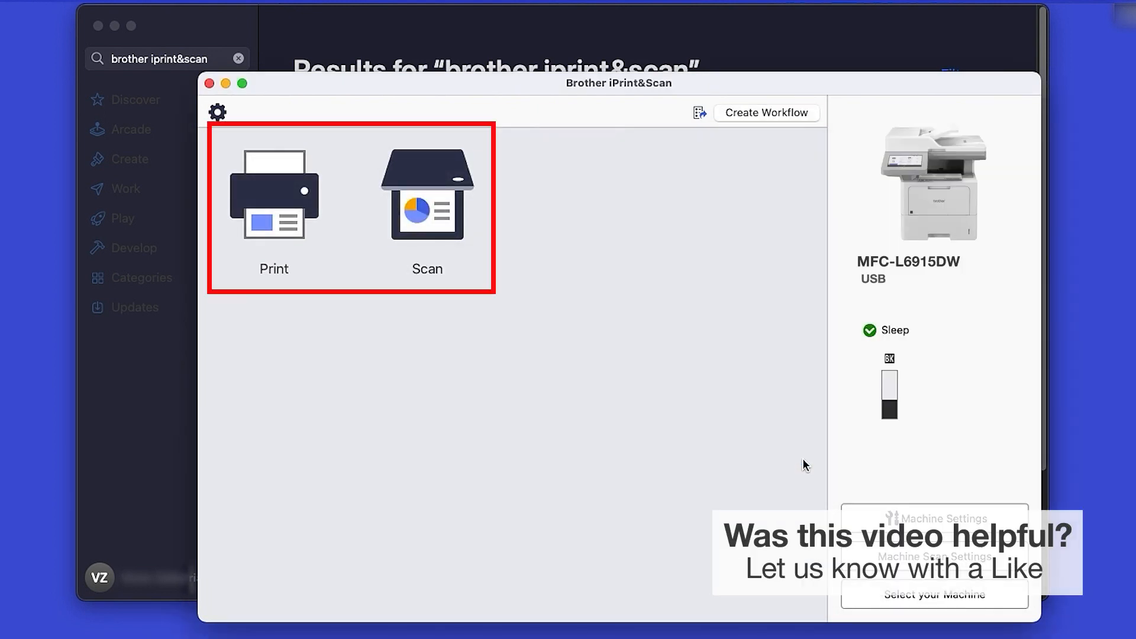